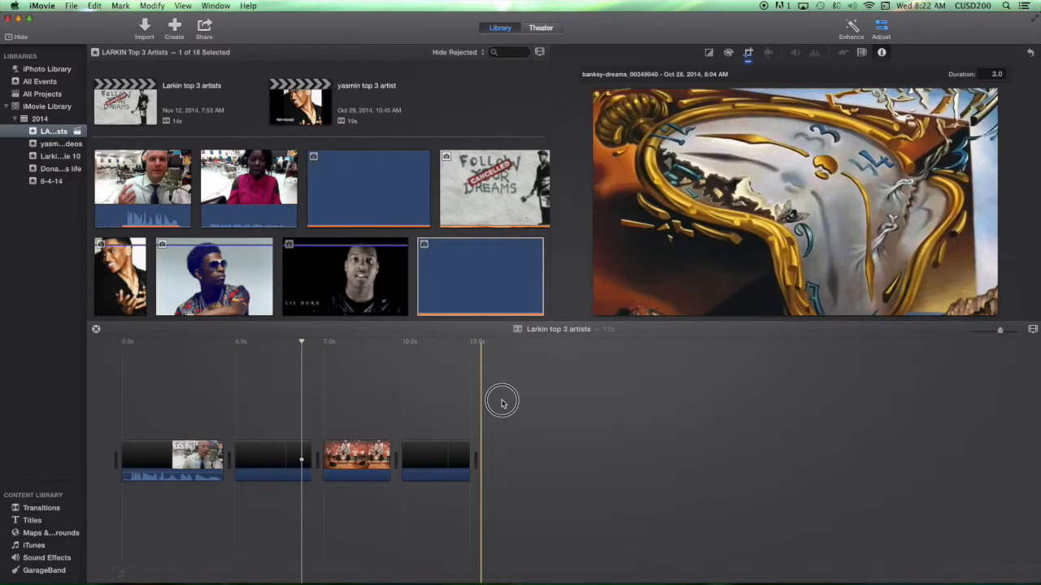
Preview two spots in the project, then select the graffiti still clip in the timeline.
click(276, 452)
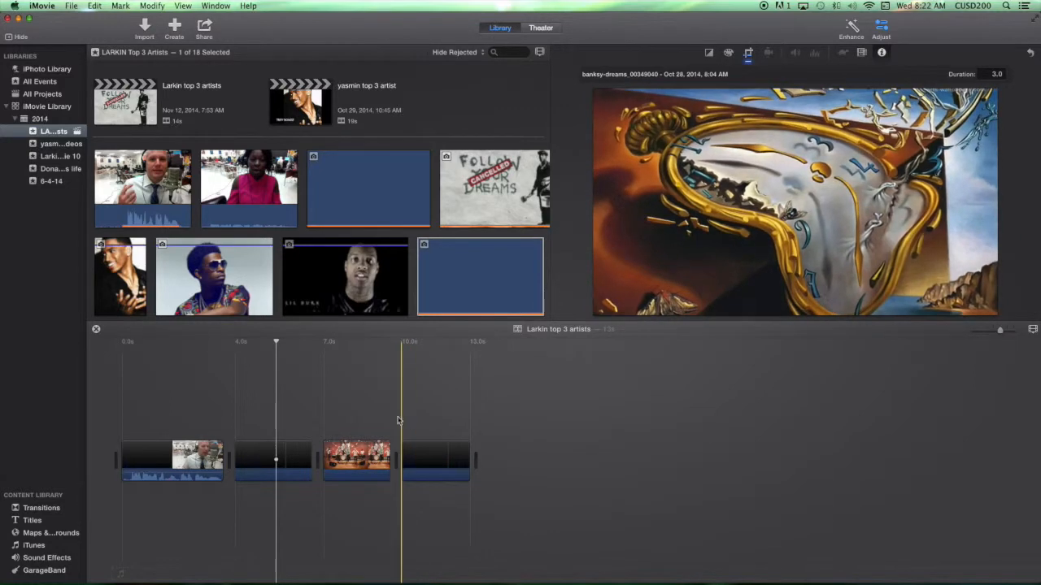
click(368, 407)
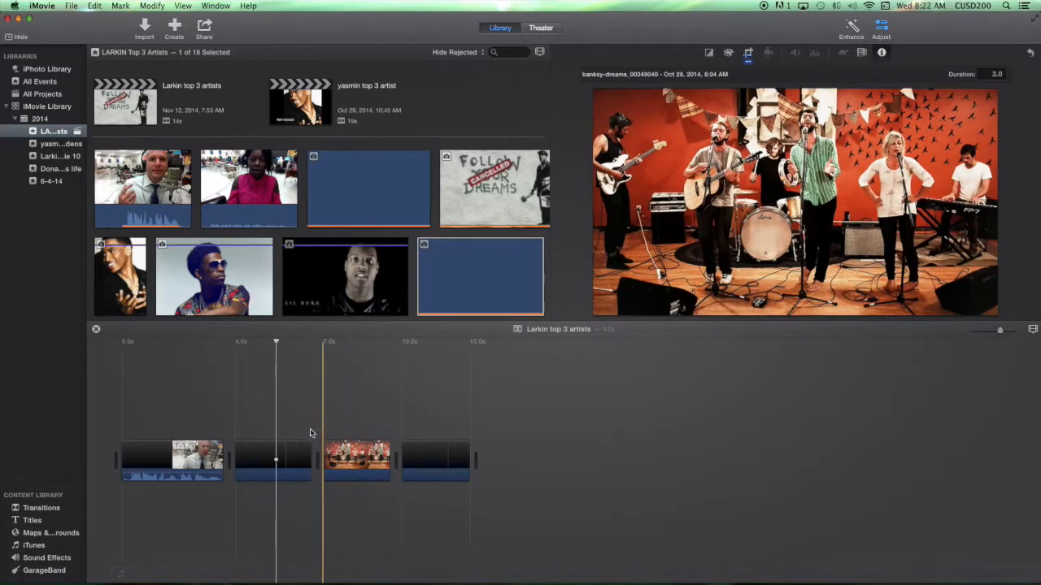
click(273, 459)
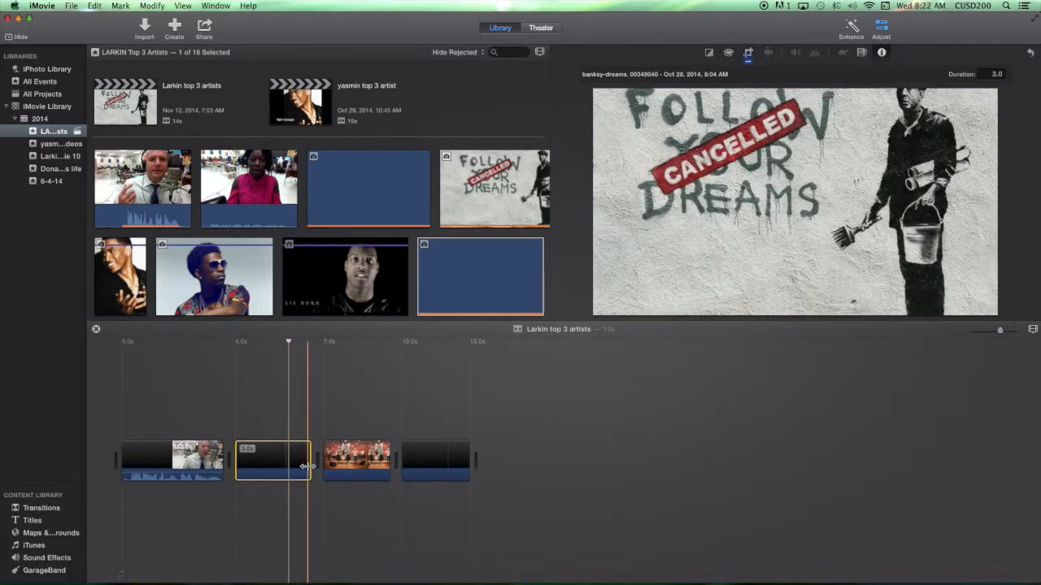
mouse_move(308, 465)
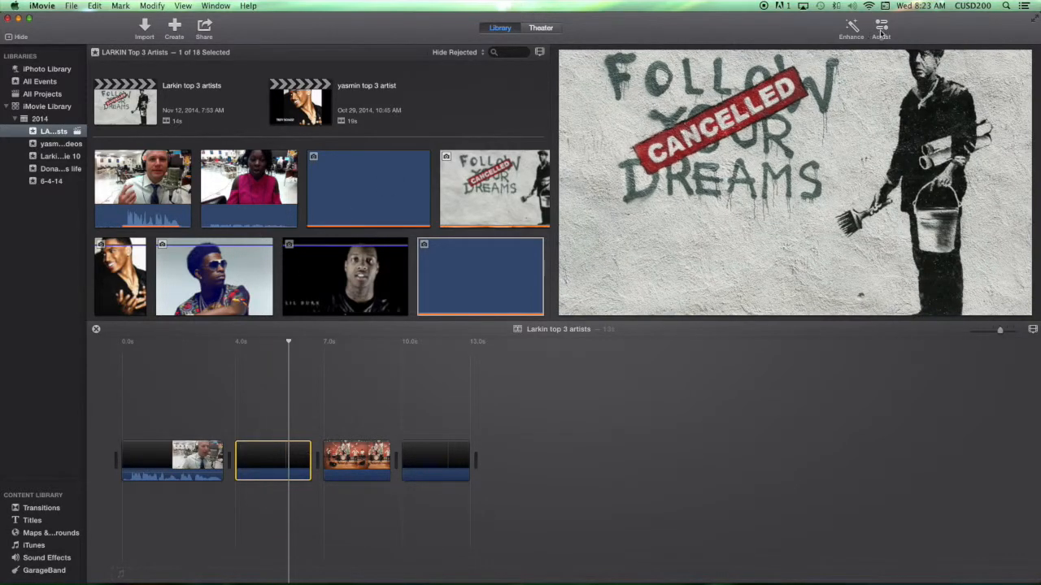
In the Cropping options, shrink the Ken Burns start frame and move it over the painter.
click(882, 30)
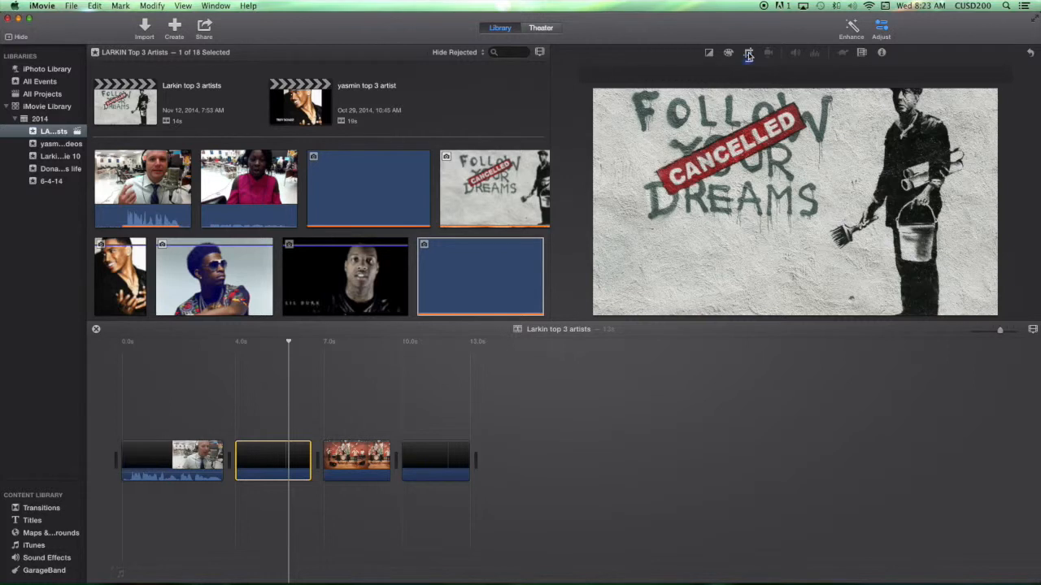
mouse_move(748, 52)
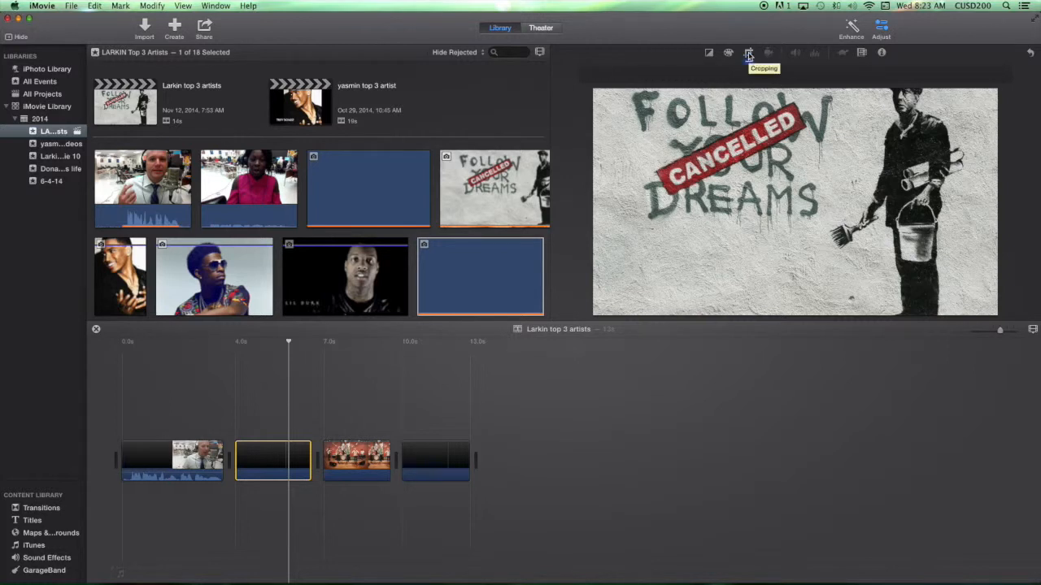
click(748, 52)
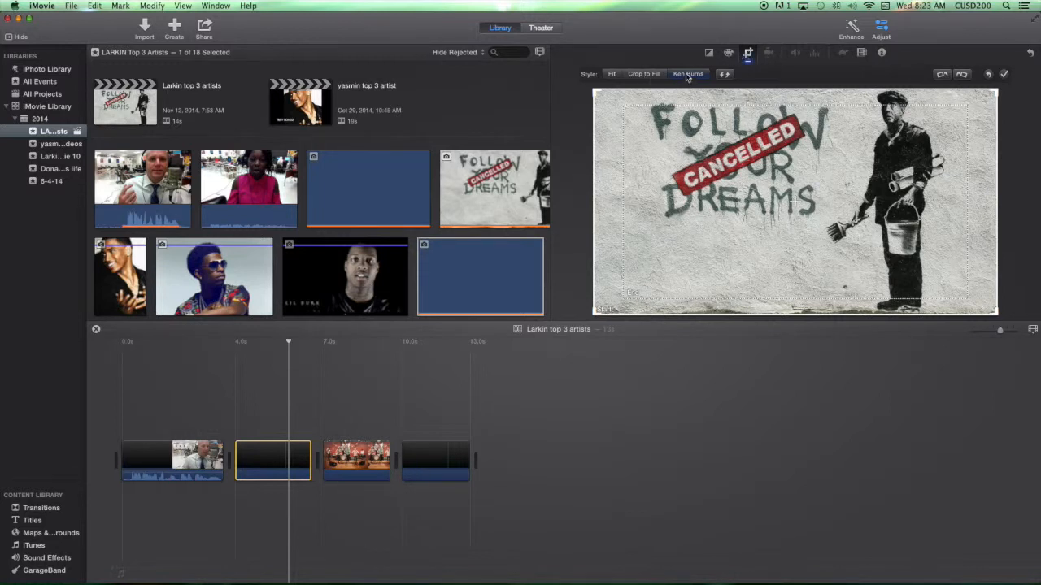
mouse_move(688, 73)
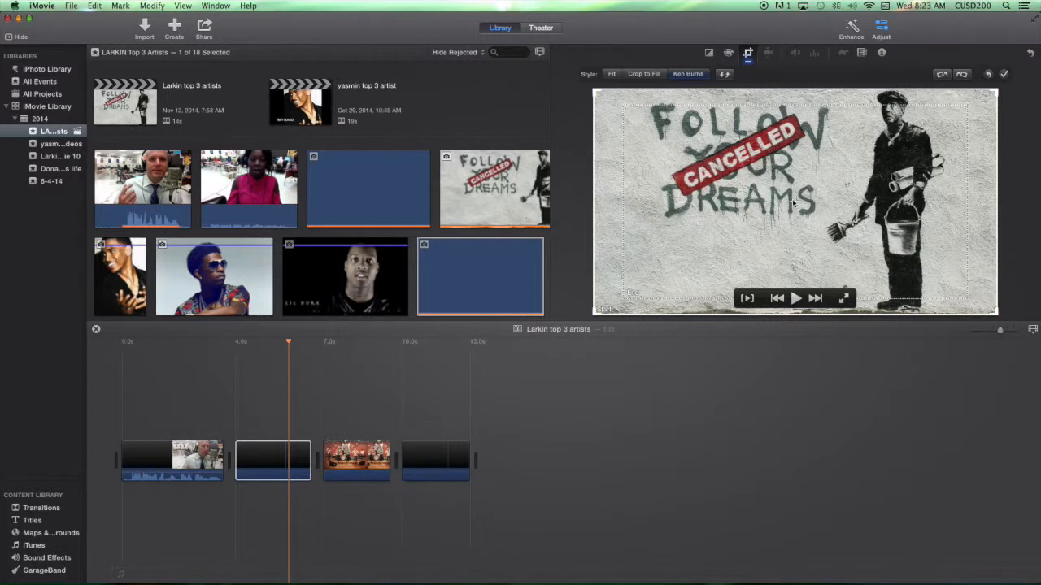
mouse_move(622, 304)
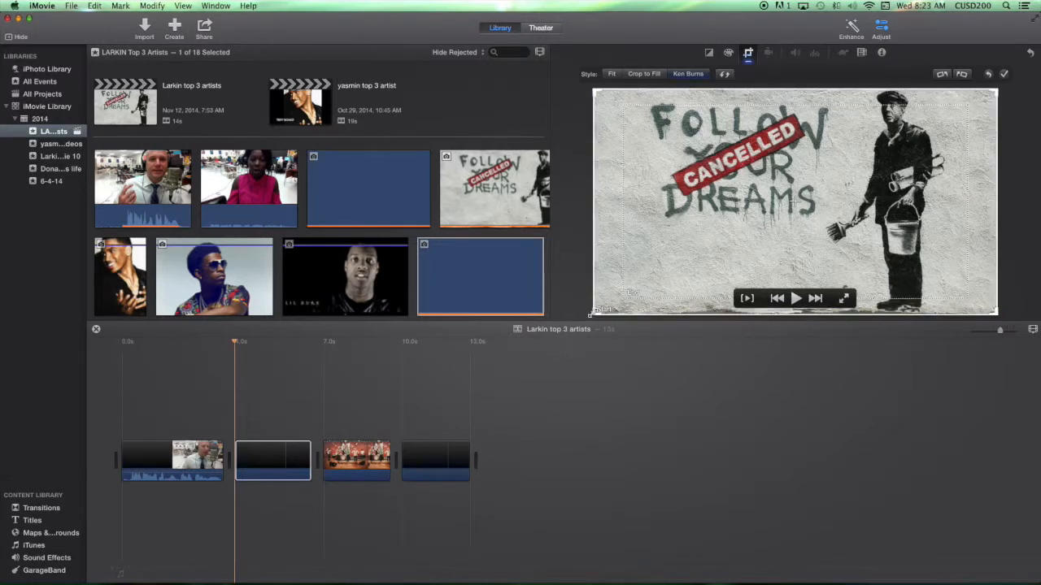
mouse_move(657, 296)
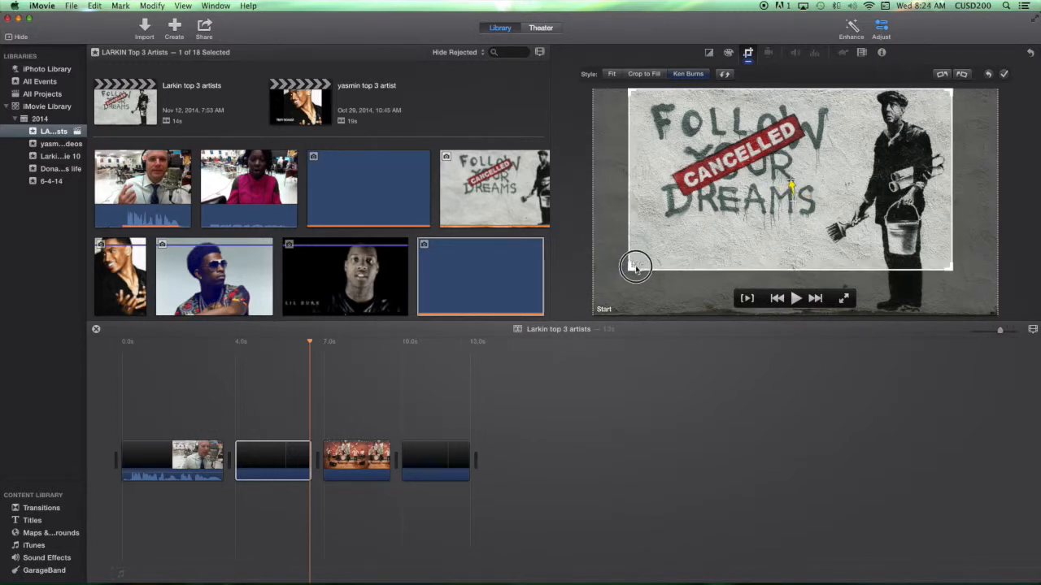
drag(636, 267, 736, 203)
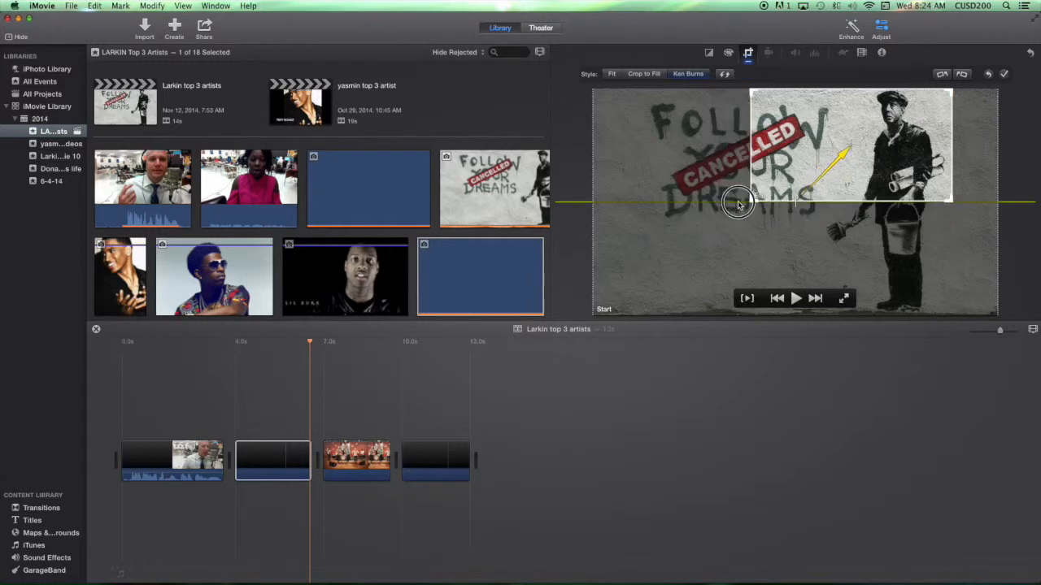
drag(735, 203, 821, 155)
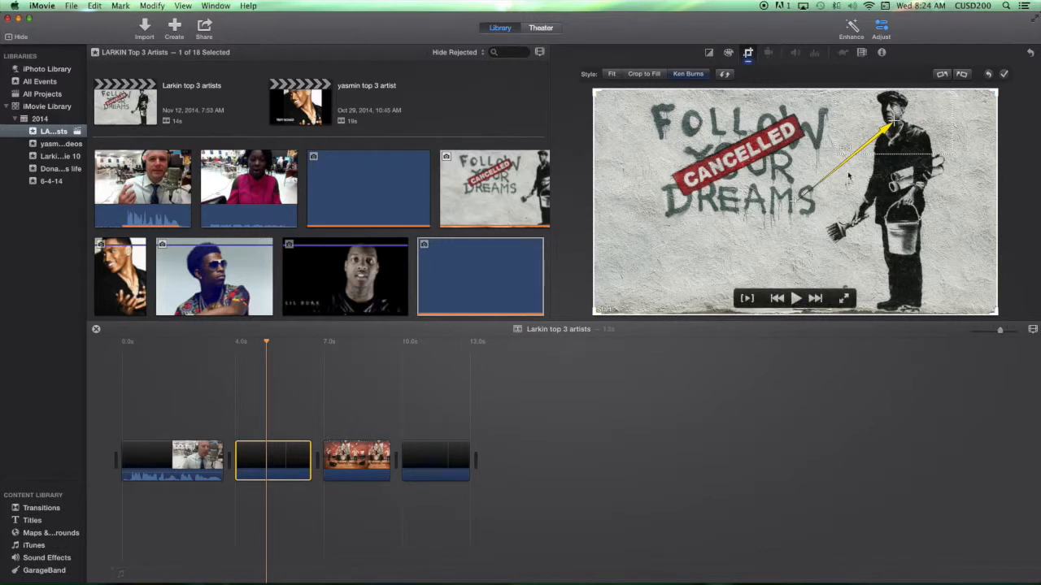
mouse_move(940, 110)
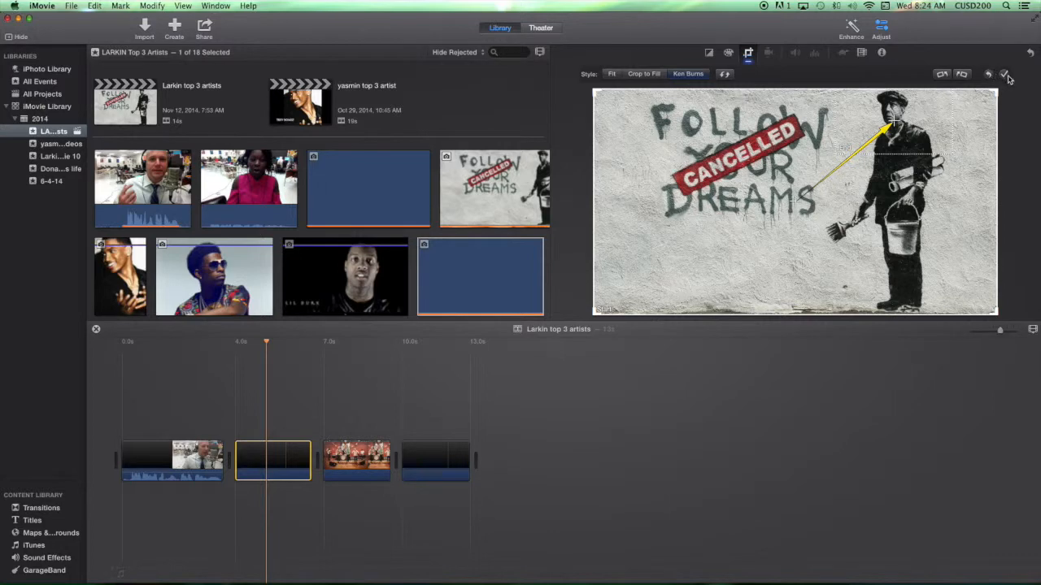
click(1006, 74)
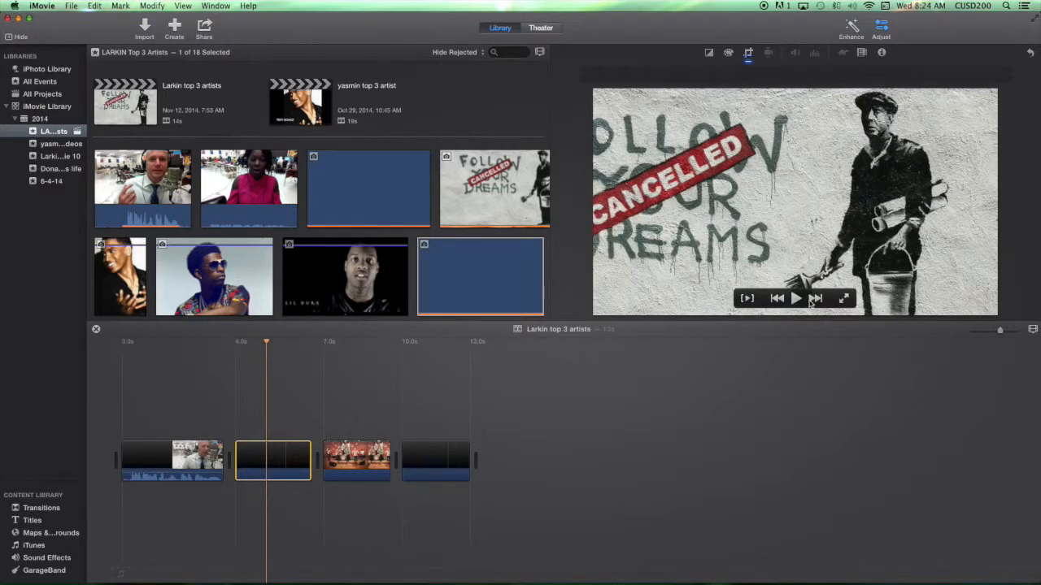
click(795, 299)
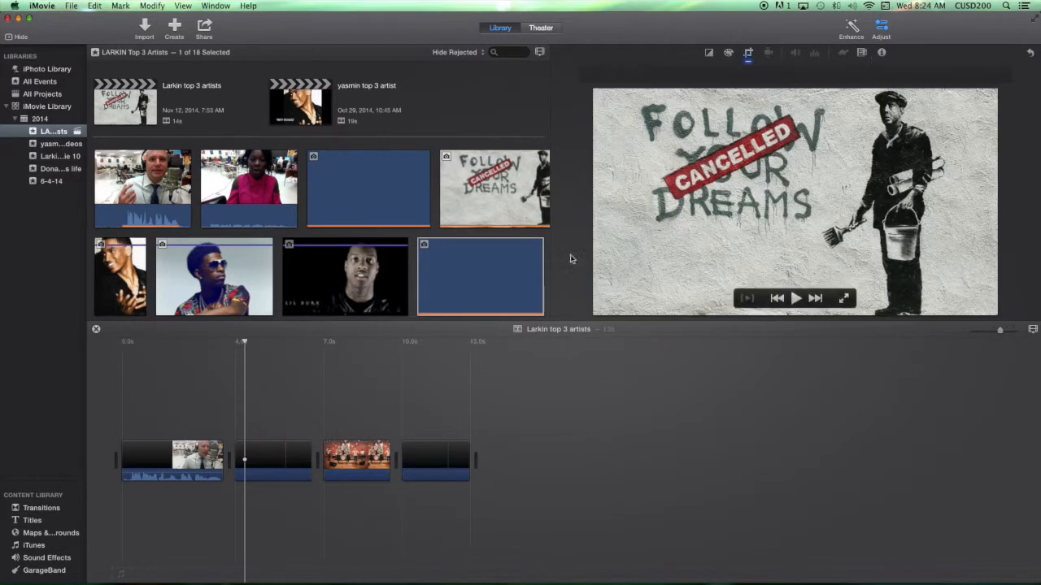
click(273, 459)
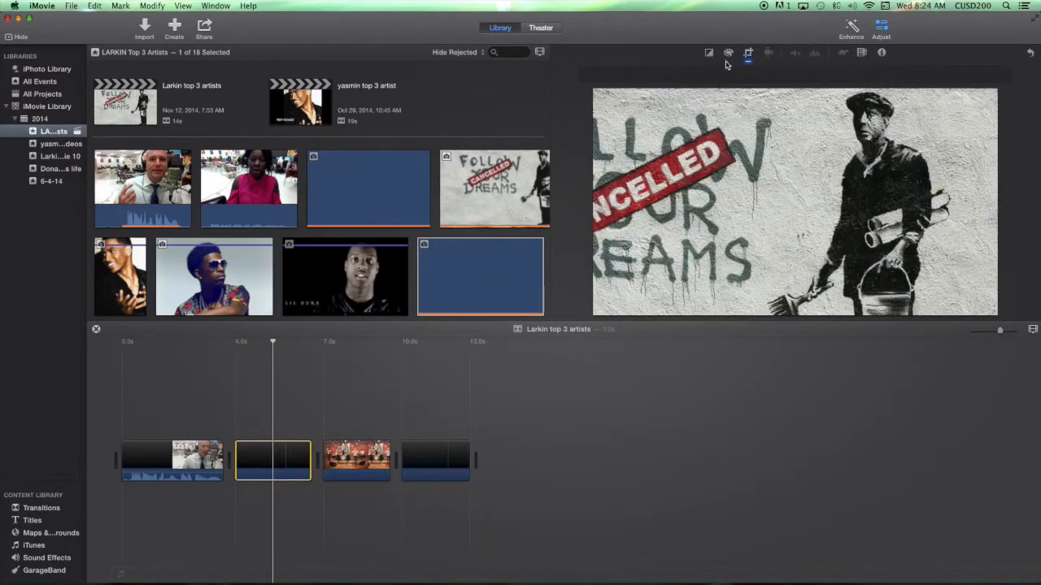
click(748, 52)
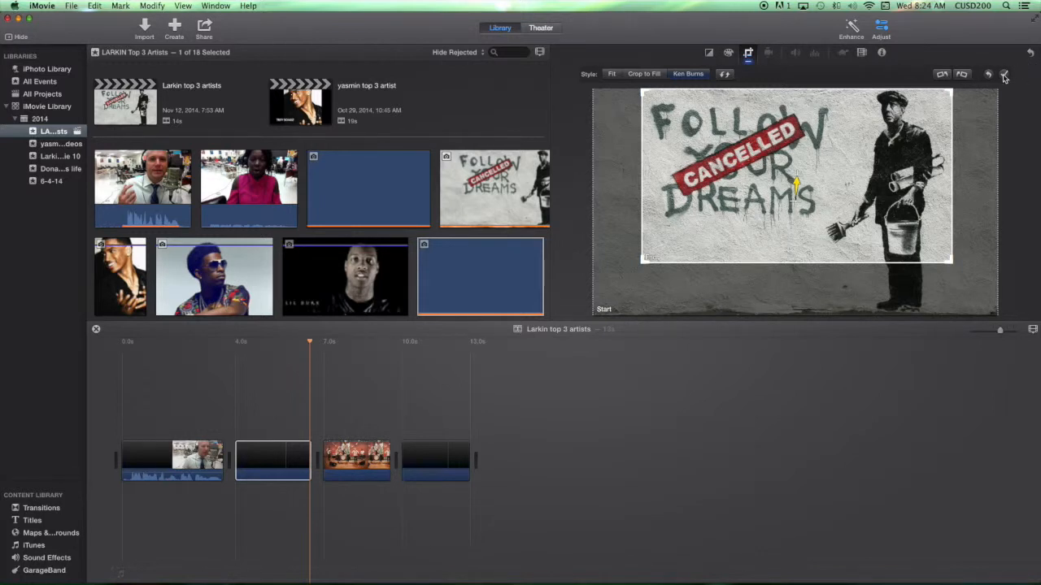
mouse_move(1005, 75)
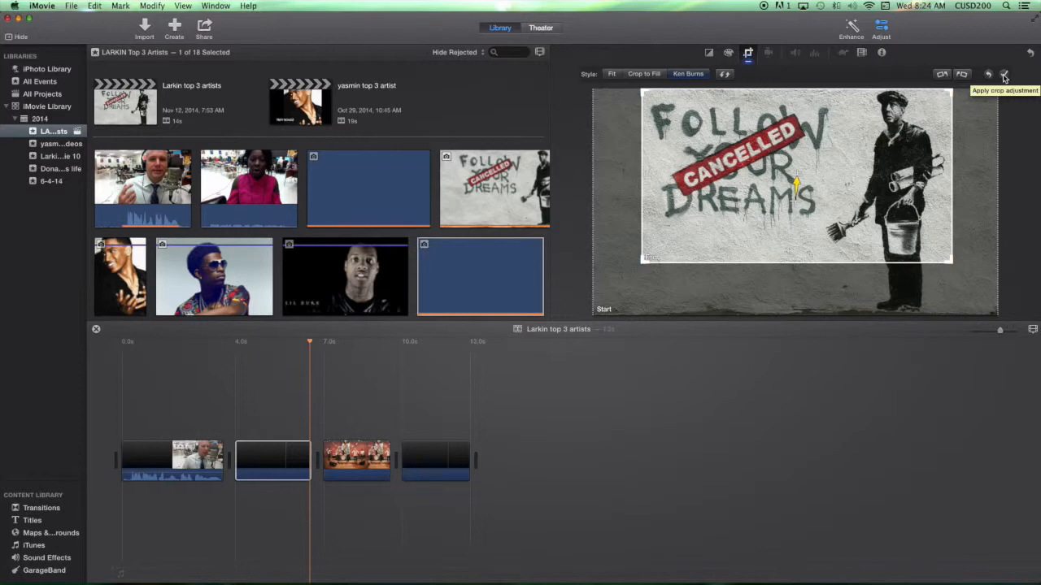
click(1005, 75)
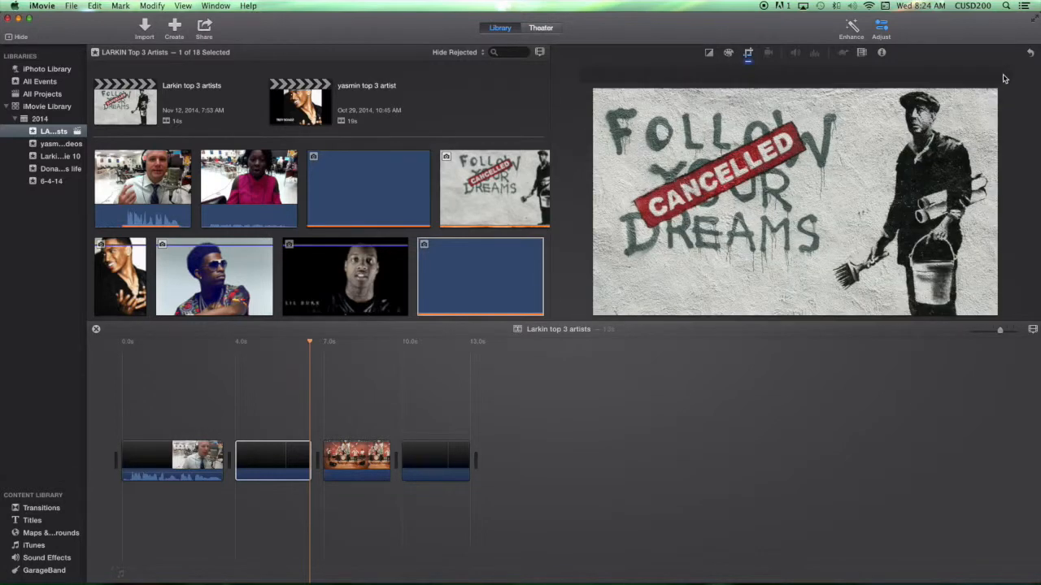
click(218, 377)
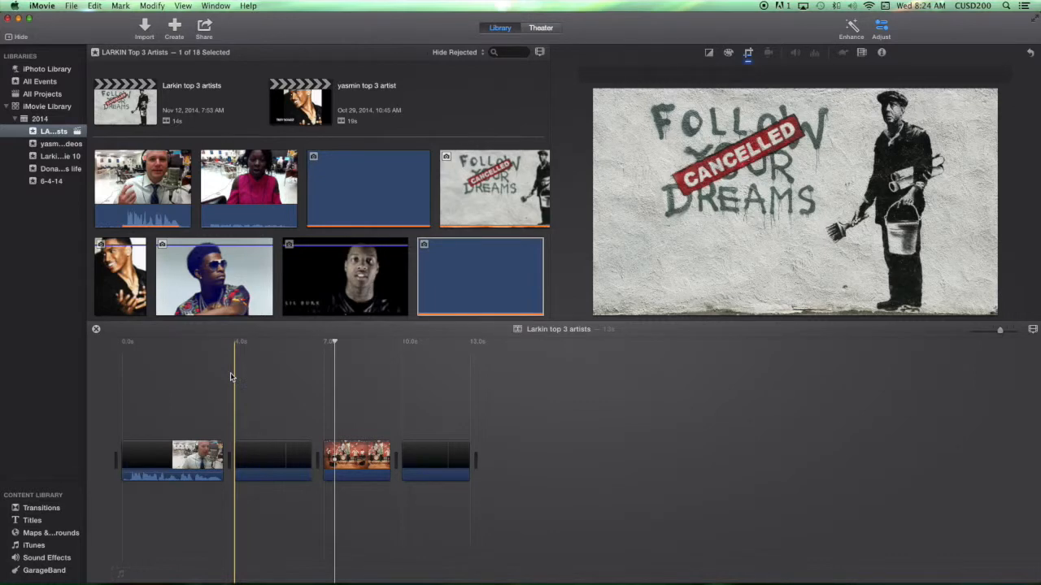
Select the band performance photo and set its cropping style to Fit.
click(272, 341)
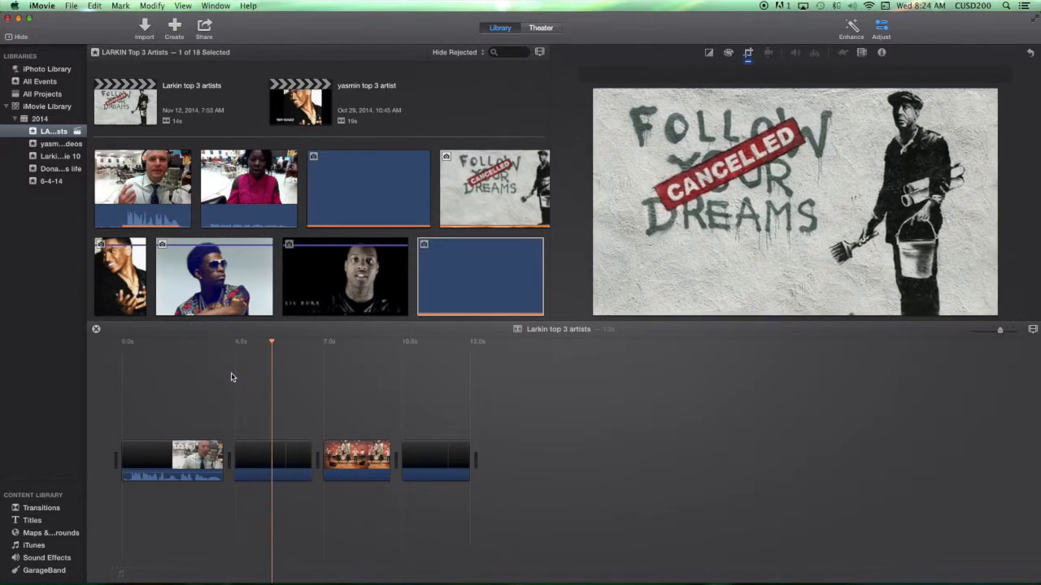
click(340, 341)
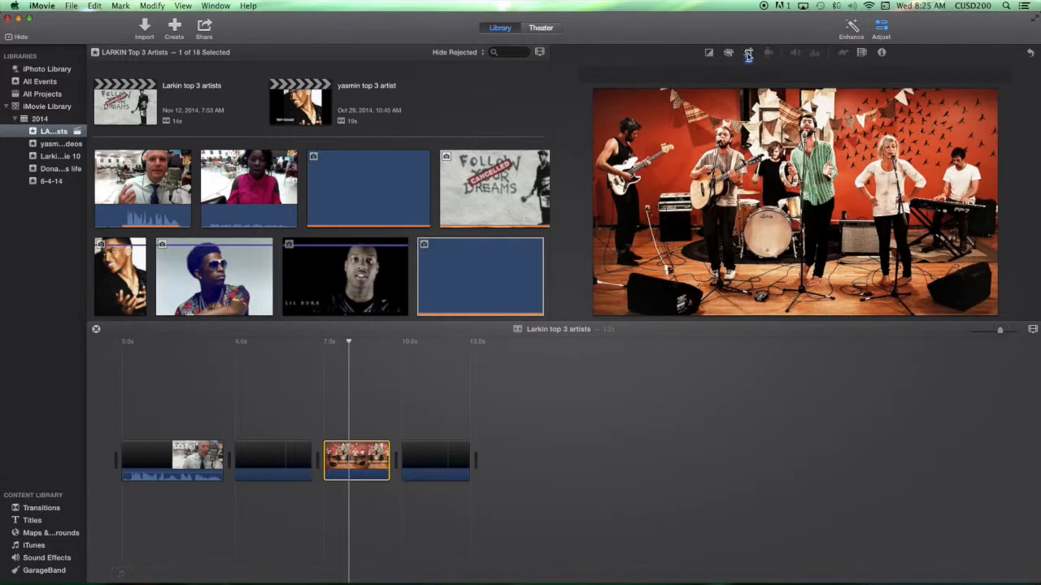
click(748, 52)
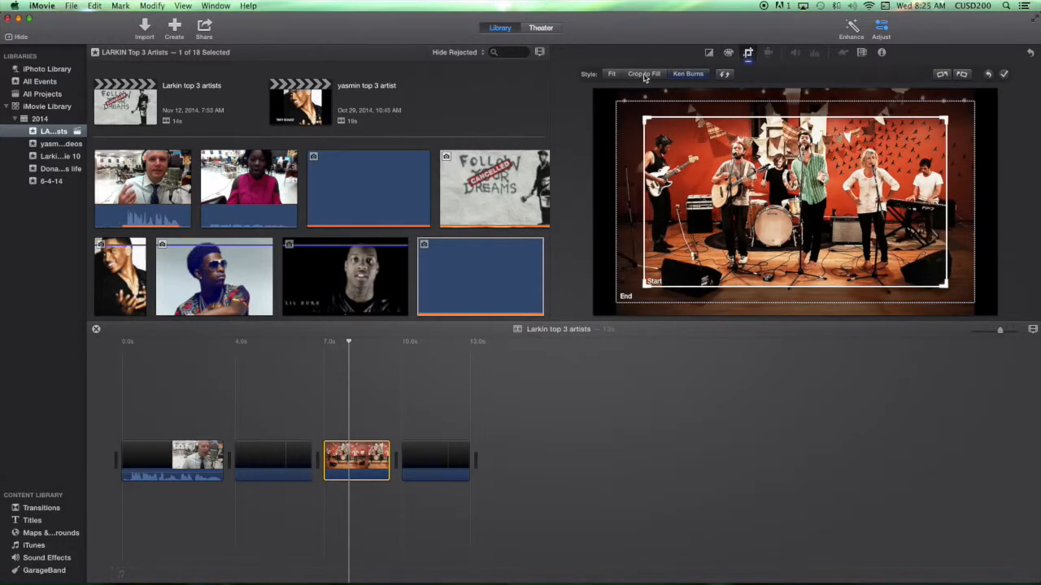
mouse_move(612, 75)
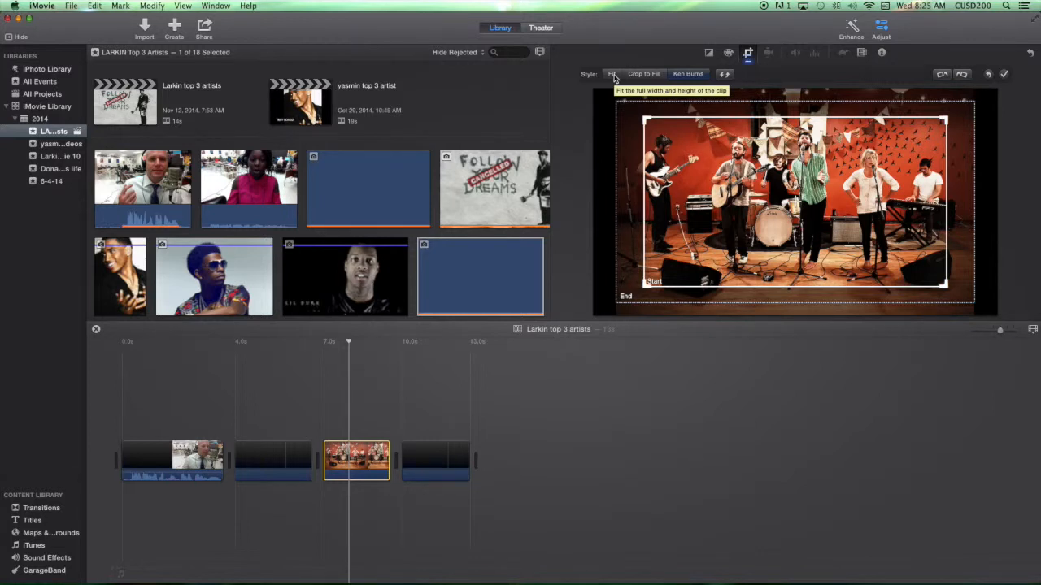
click(611, 73)
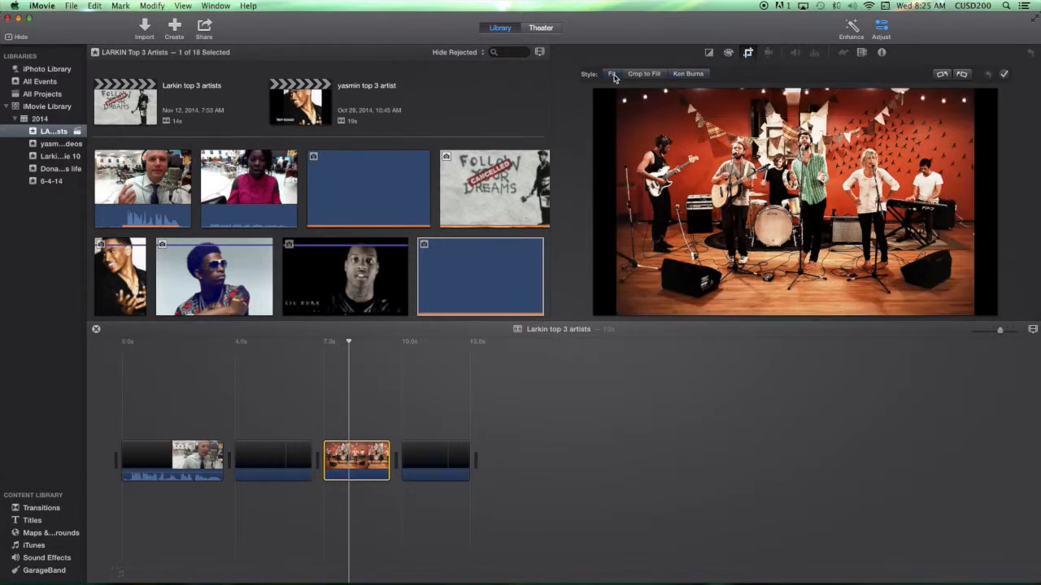
click(611, 73)
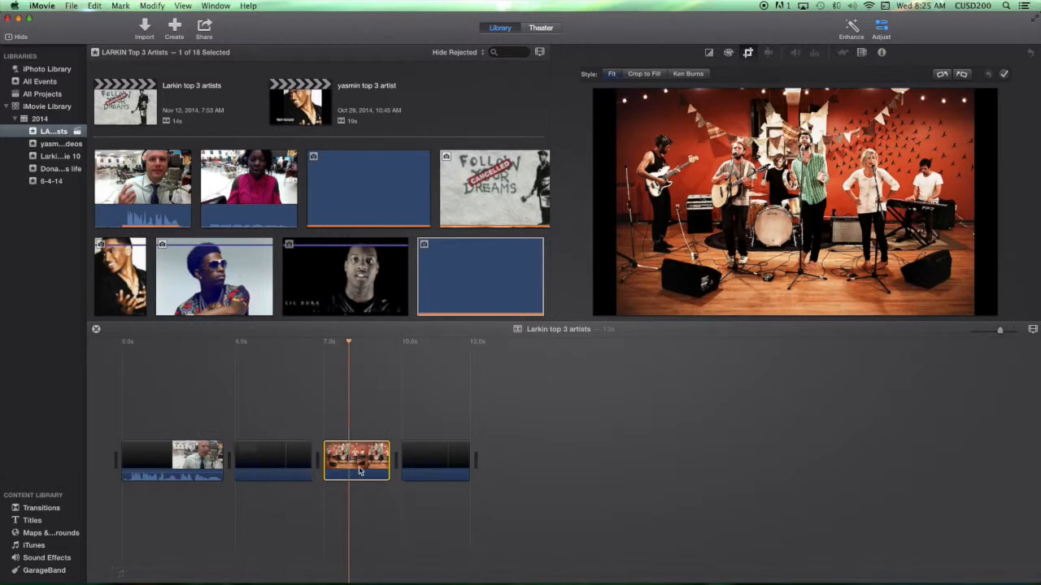
Scrub through the fitted band photo, then select the melting clock painting clip.
drag(348, 342, 322, 343)
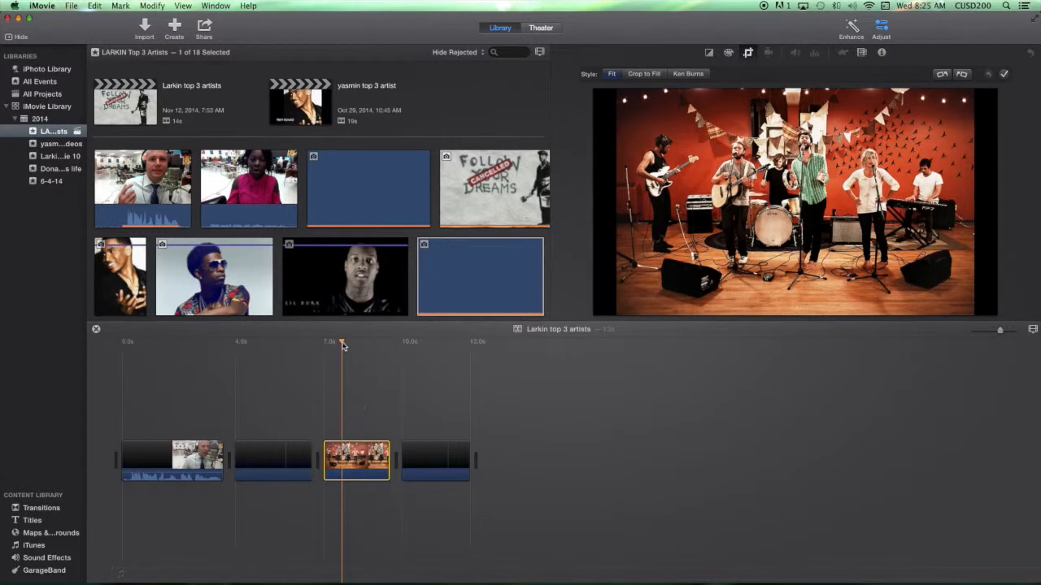
drag(342, 342, 362, 345)
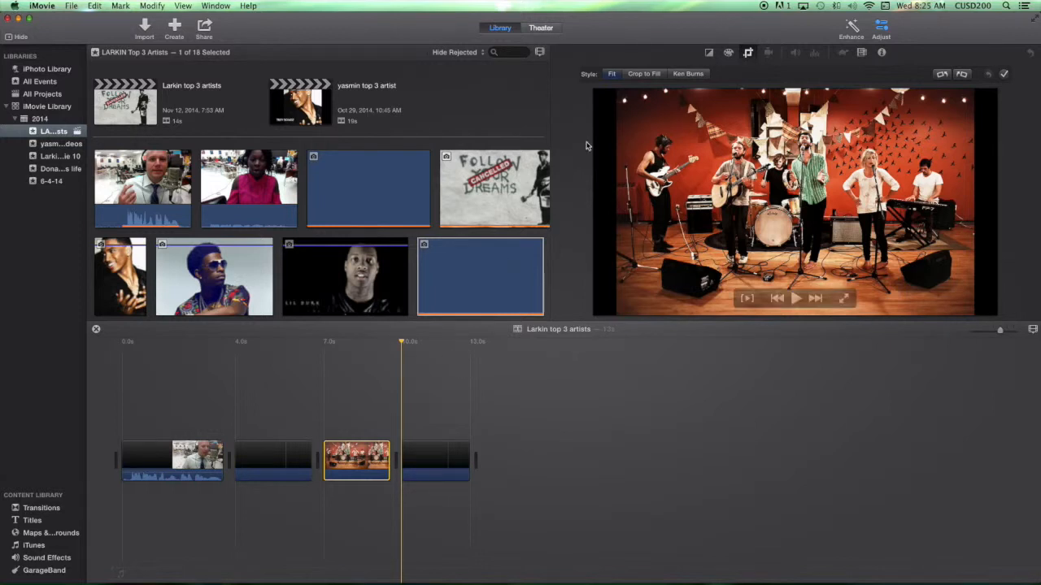
click(436, 458)
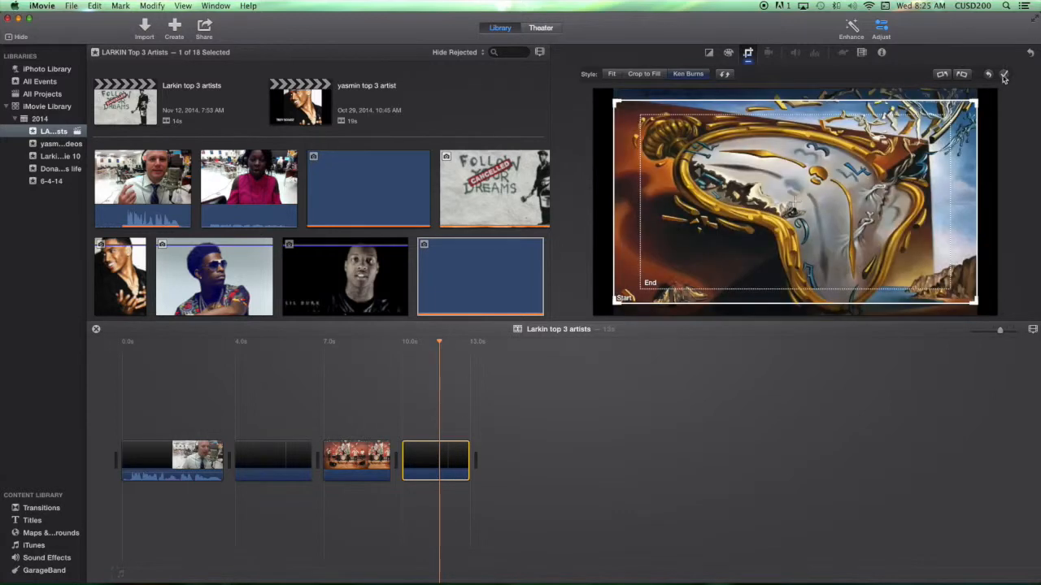
Apply the Crop to Fill framing on the painting and scrub back and forth to preview it.
click(1004, 74)
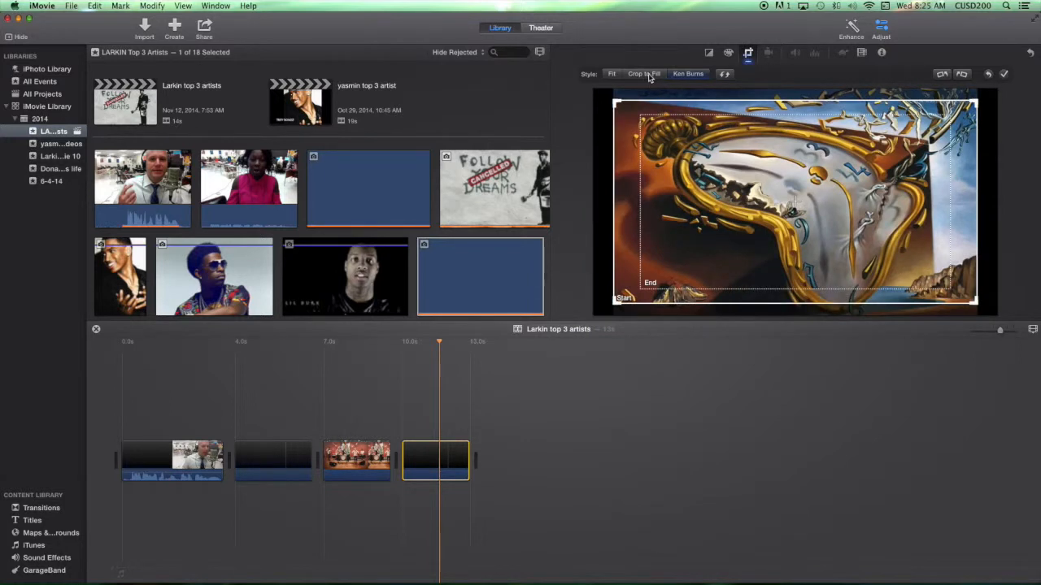
mouse_move(644, 75)
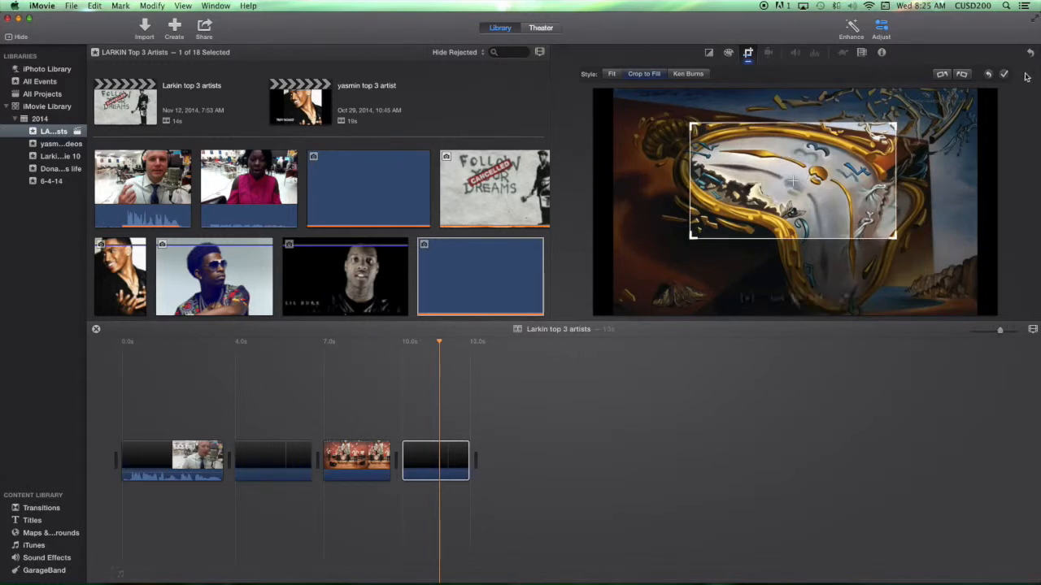
click(1004, 75)
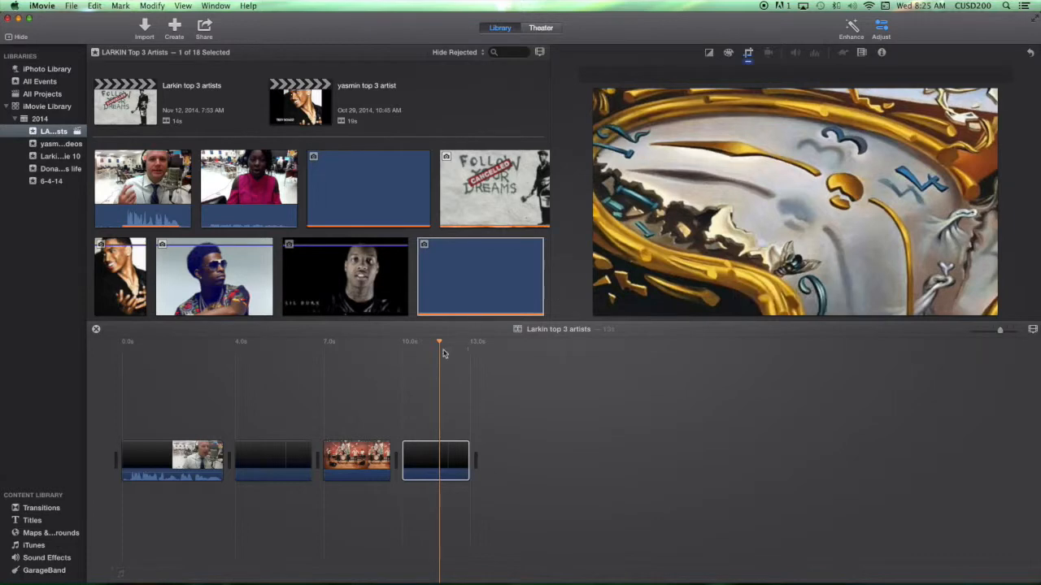
drag(439, 342, 358, 345)
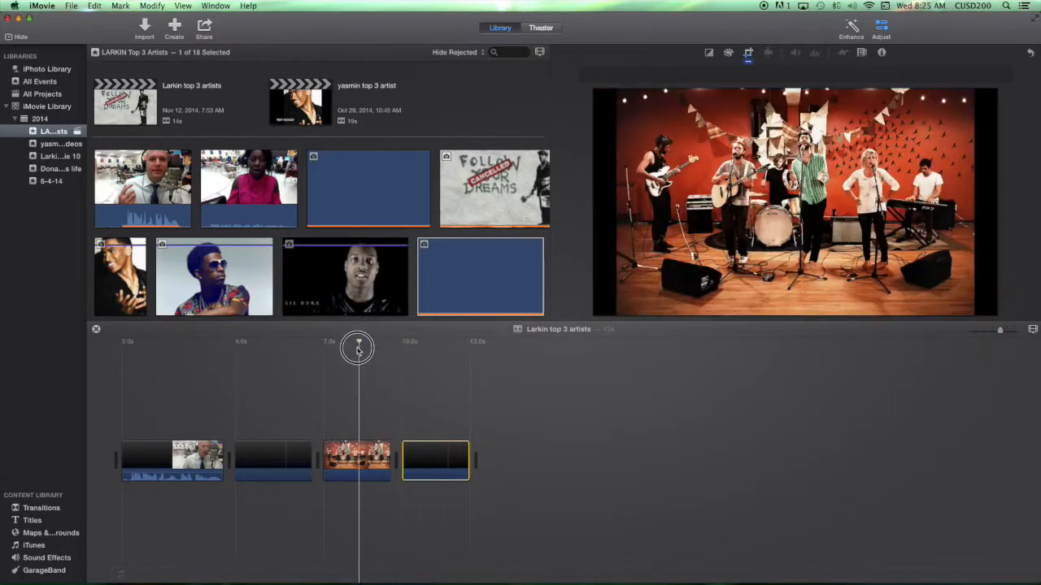
drag(357, 354, 455, 354)
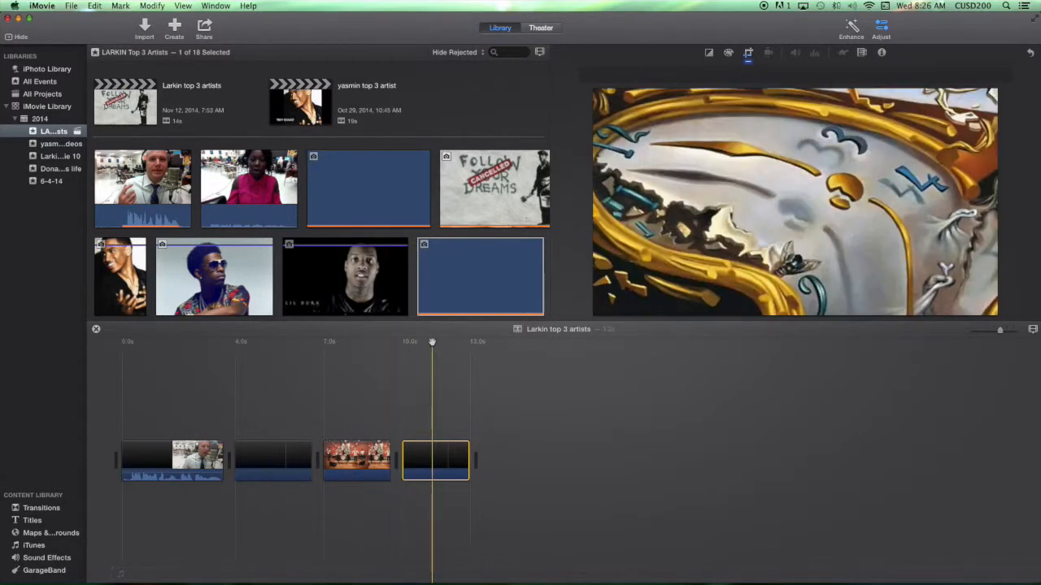
Reselect the band concert photo and switch its framing style to Ken Burns.
click(270, 341)
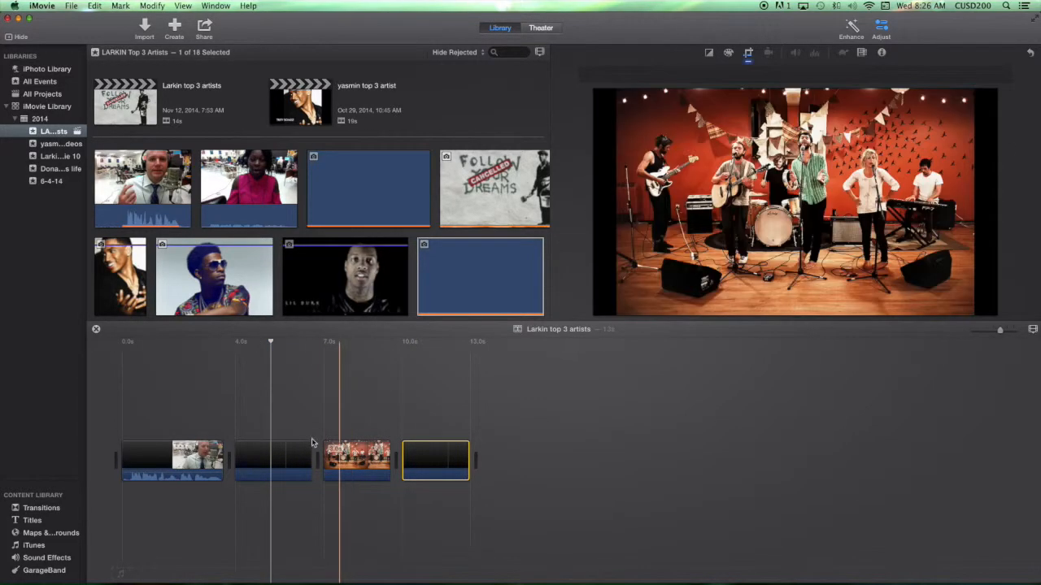
click(355, 416)
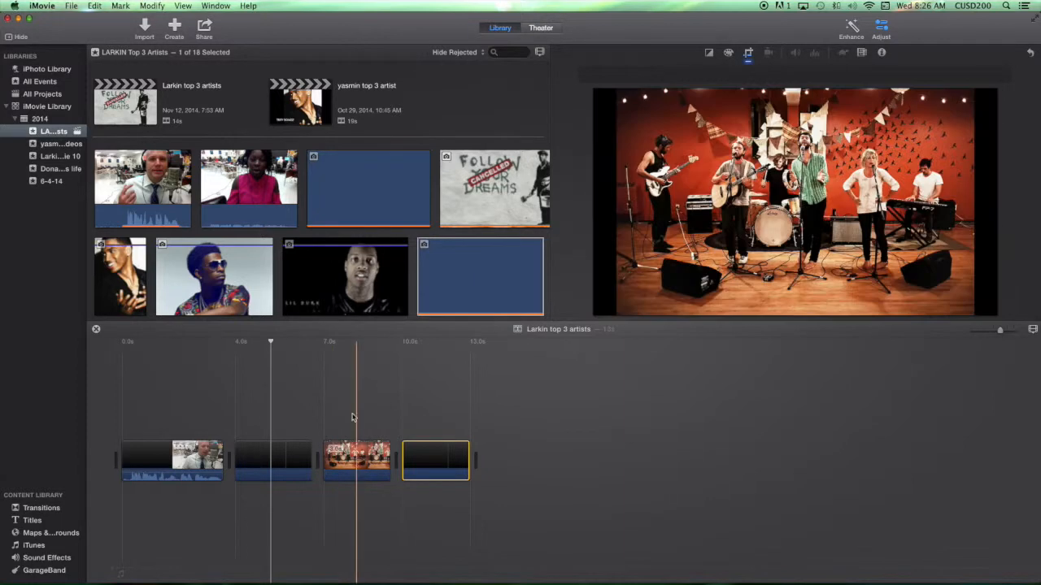
click(357, 459)
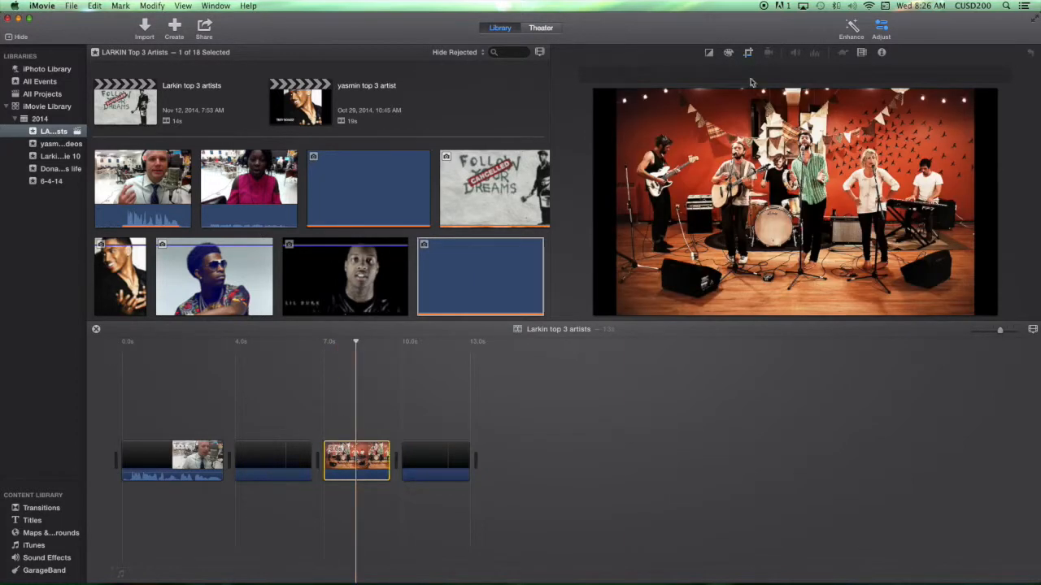
click(748, 53)
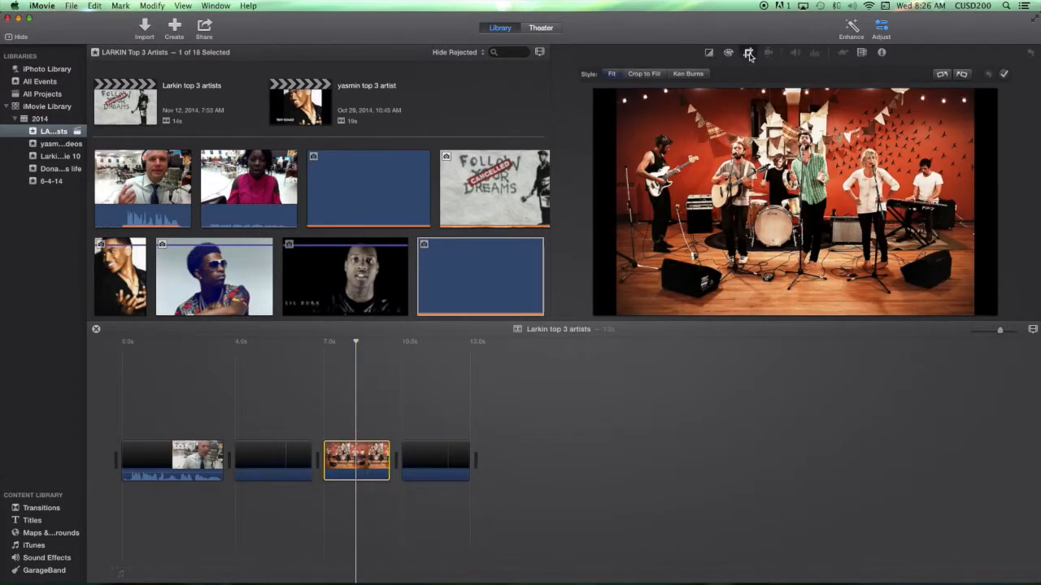
click(688, 73)
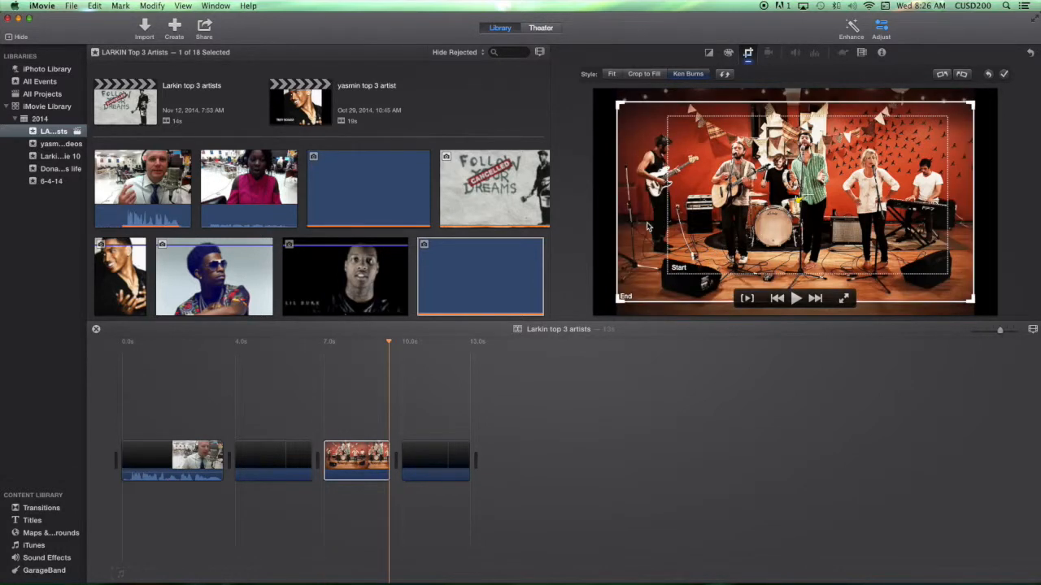
mouse_move(666, 306)
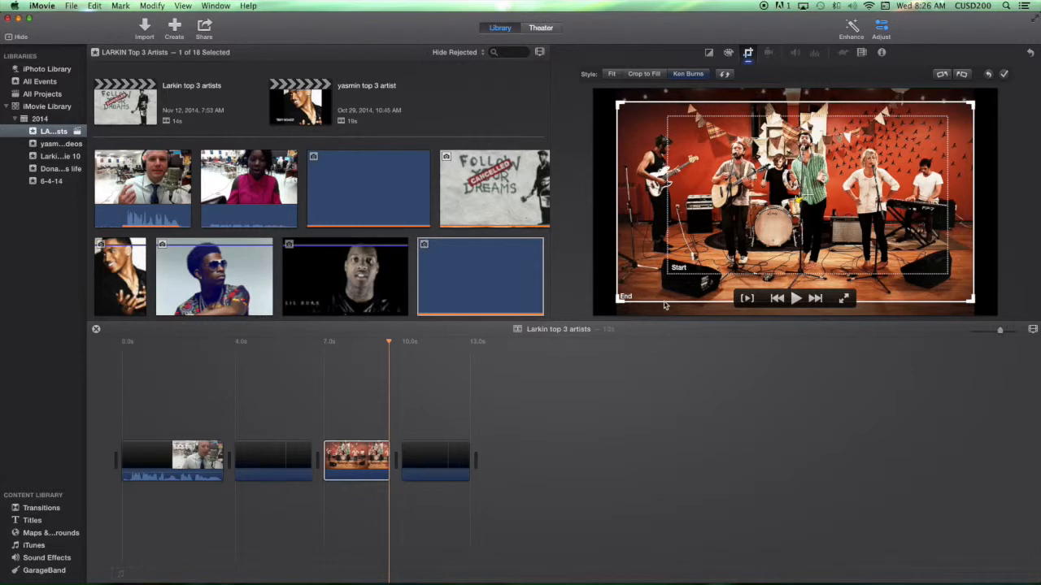
mouse_move(669, 306)
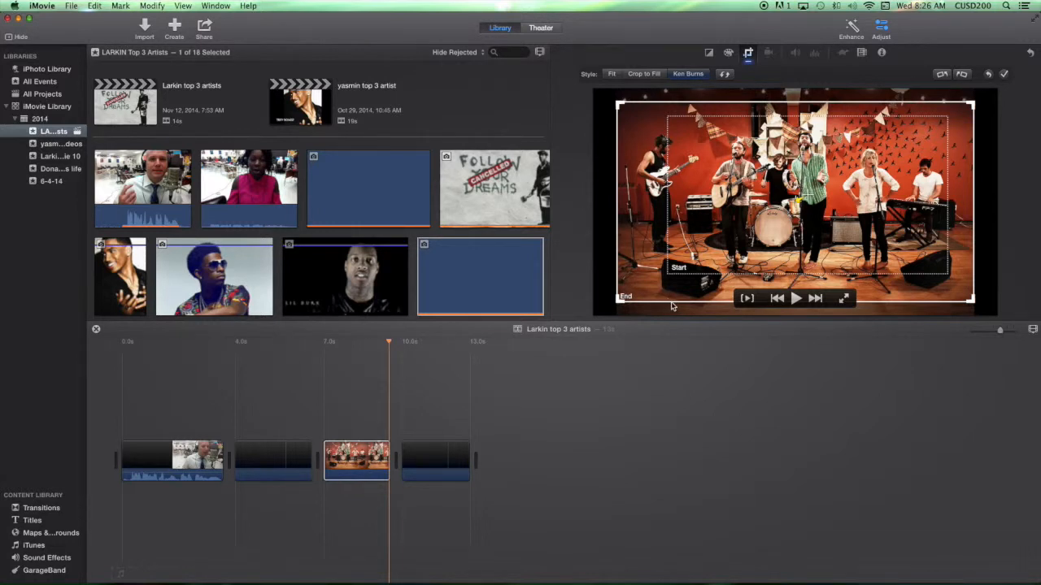
mouse_move(673, 306)
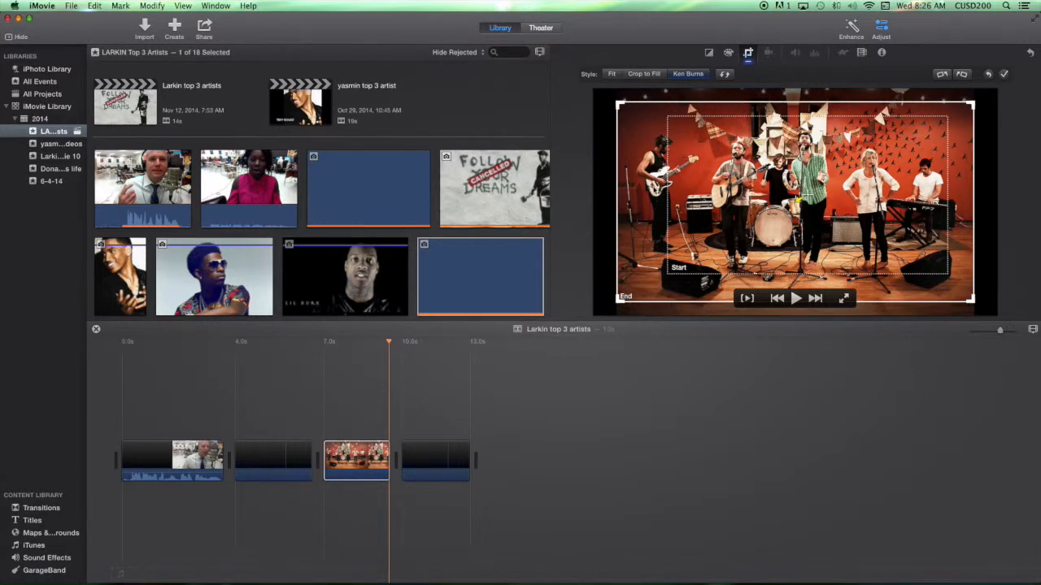
mouse_move(838, 117)
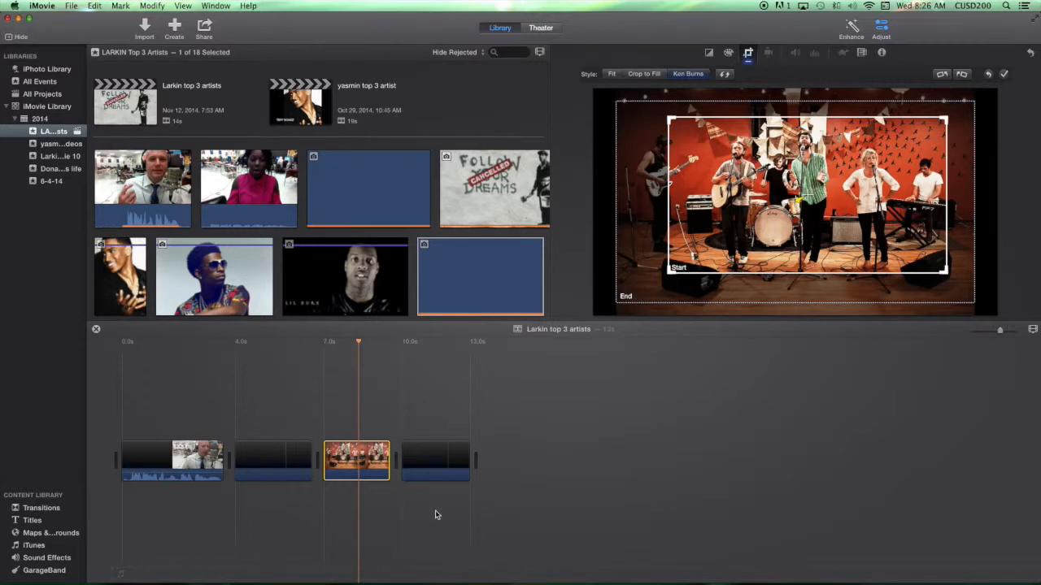
mouse_move(260, 474)
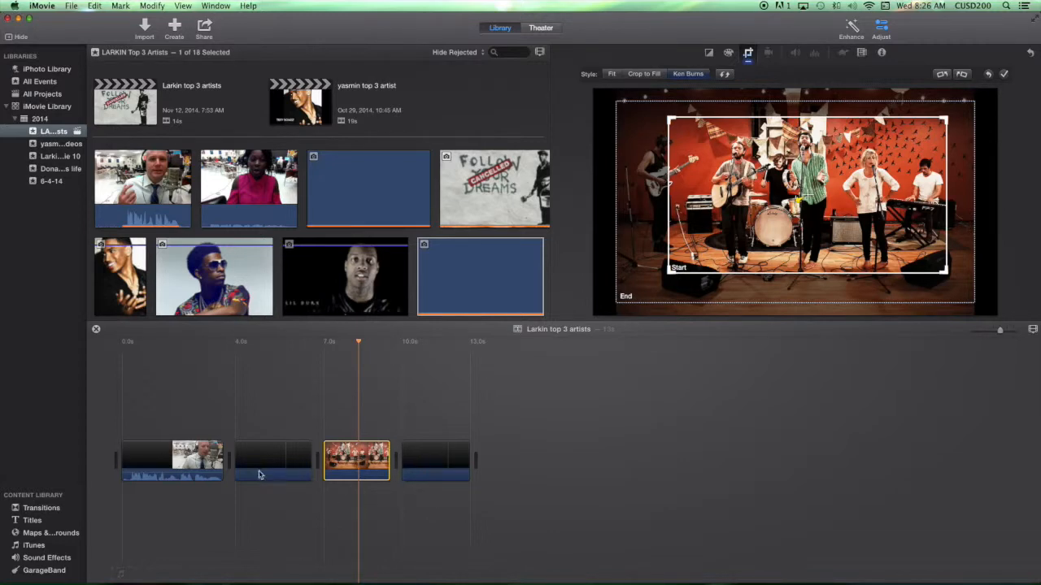
Select the opening clip of the man in headphones to view its cropping style.
click(172, 458)
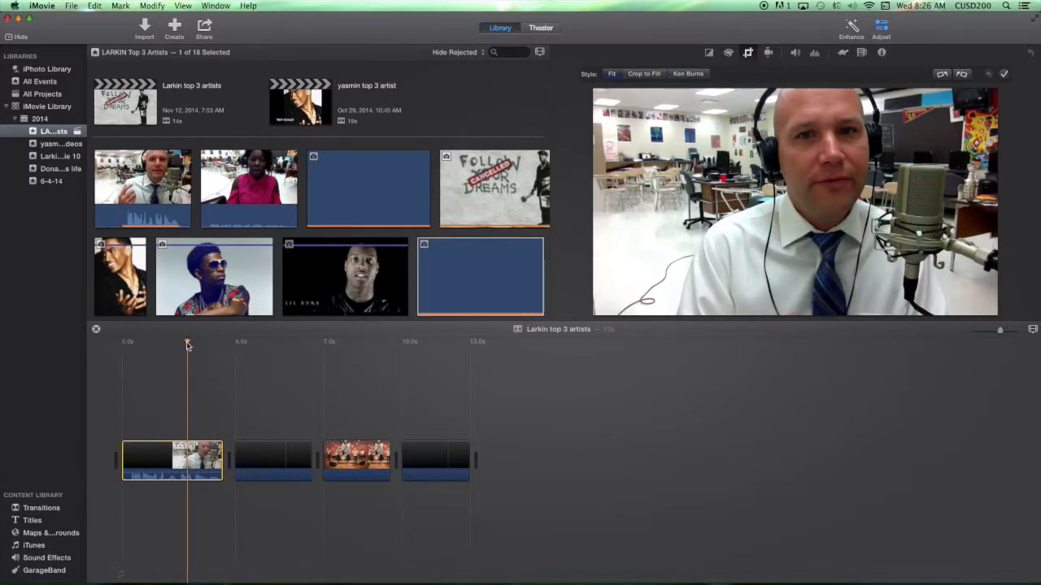
mouse_move(177, 342)
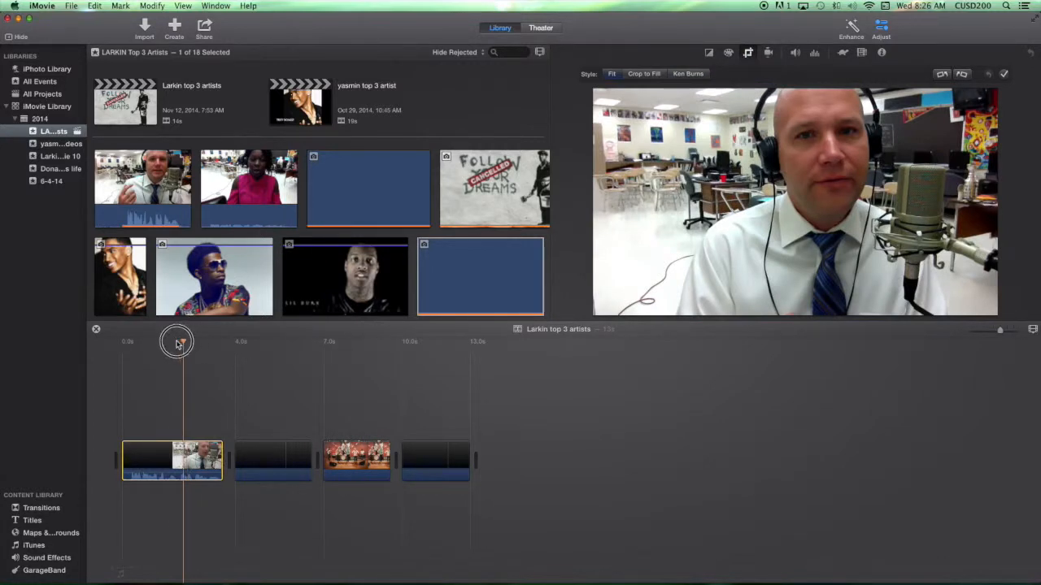